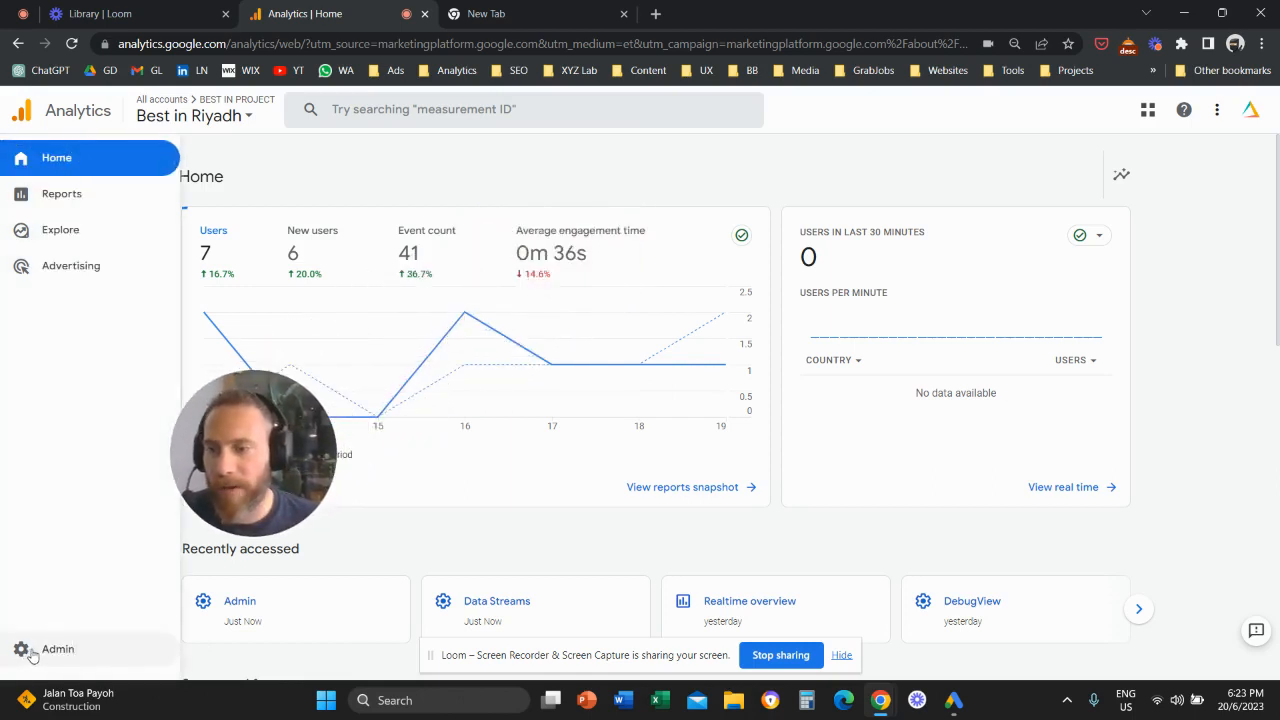
Step: Open Admin, then the Best in Riyadh property's Data Streams list
left_click(57, 649)
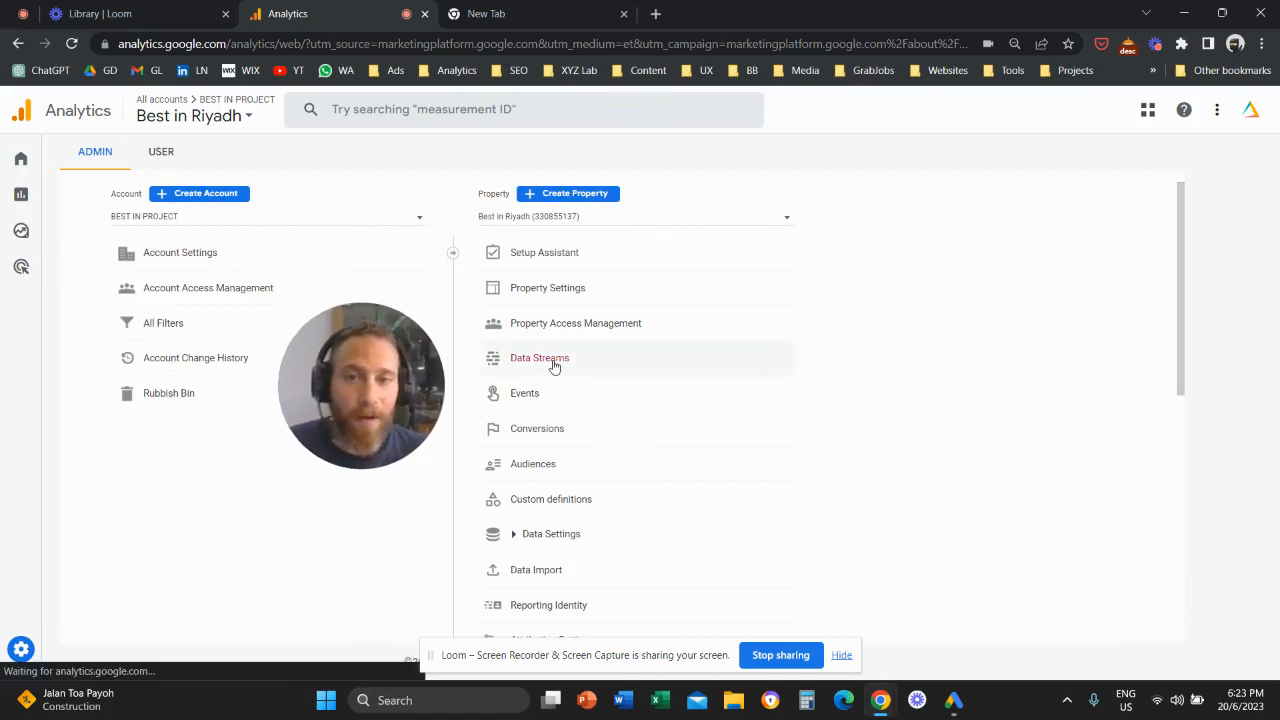
left_click(539, 357)
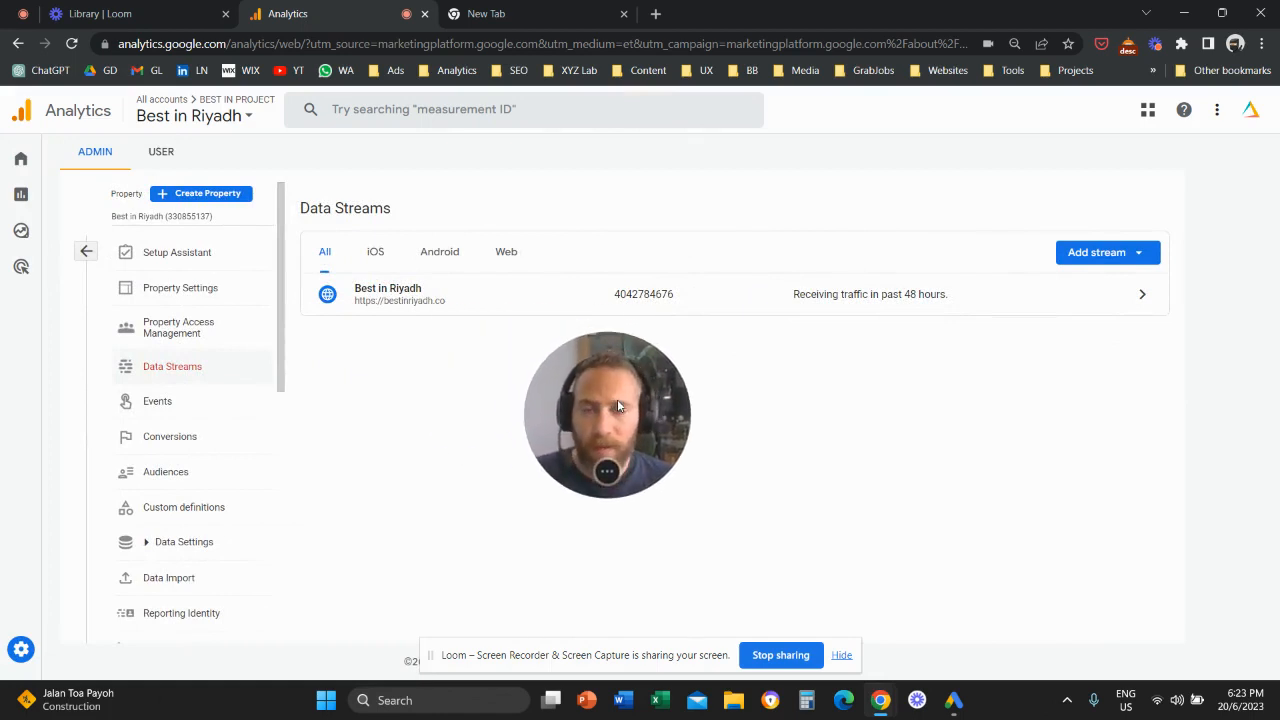
mouse_move(499, 427)
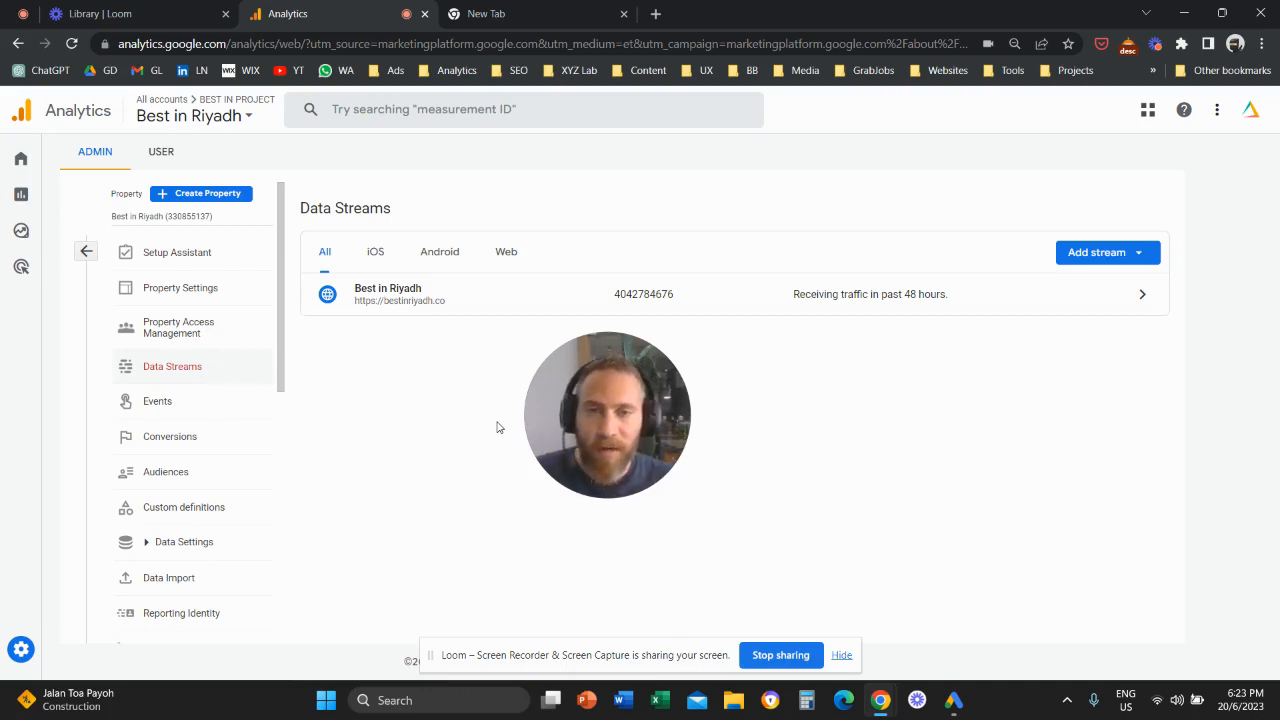
mouse_move(492, 428)
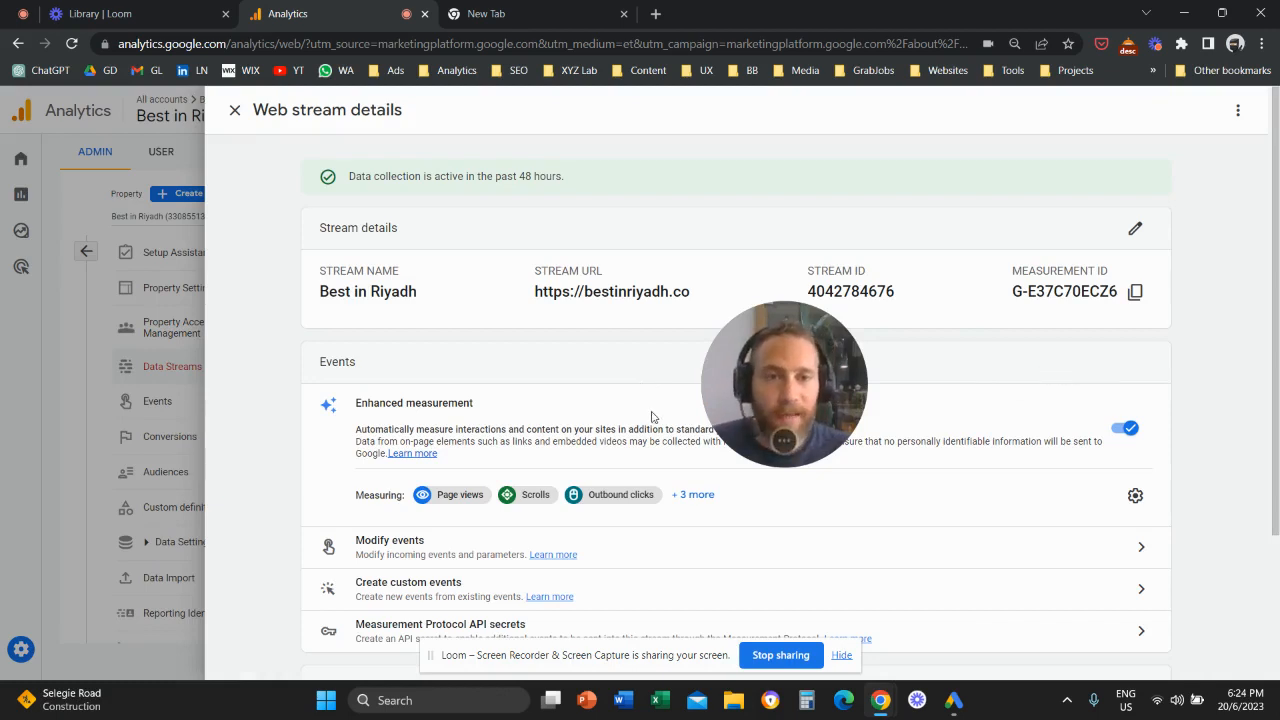
mouse_move(635, 416)
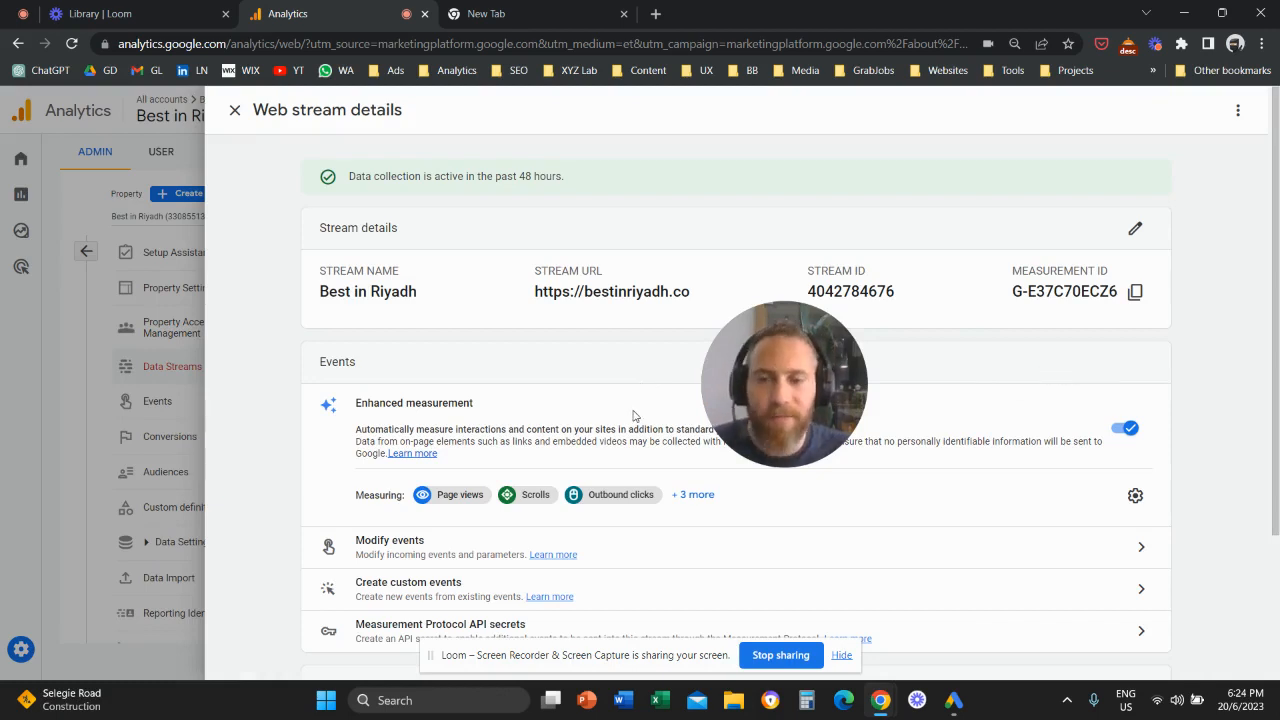
Step: Scroll the Best in Riyadh web stream details down to the Google tag section
scroll("down", 3)
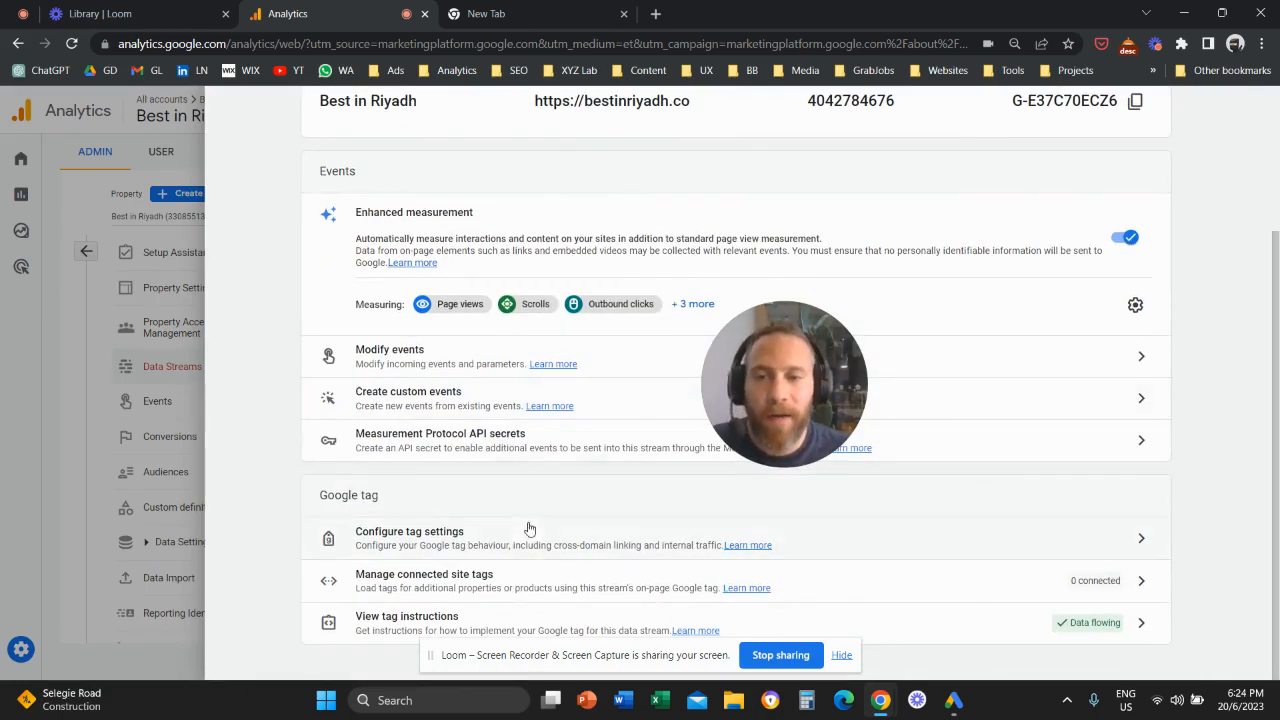
mouse_move(485, 545)
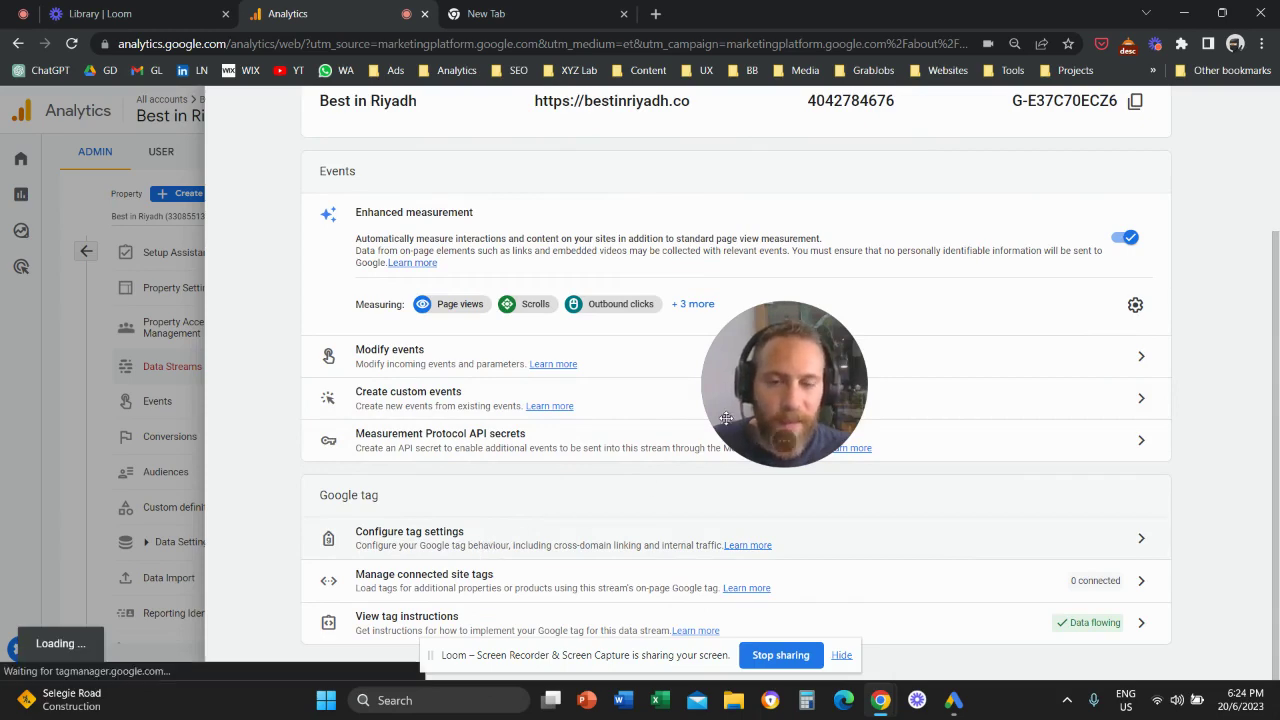
Step: Open Configure tag settings, then Configure your domains
left_click(409, 531)
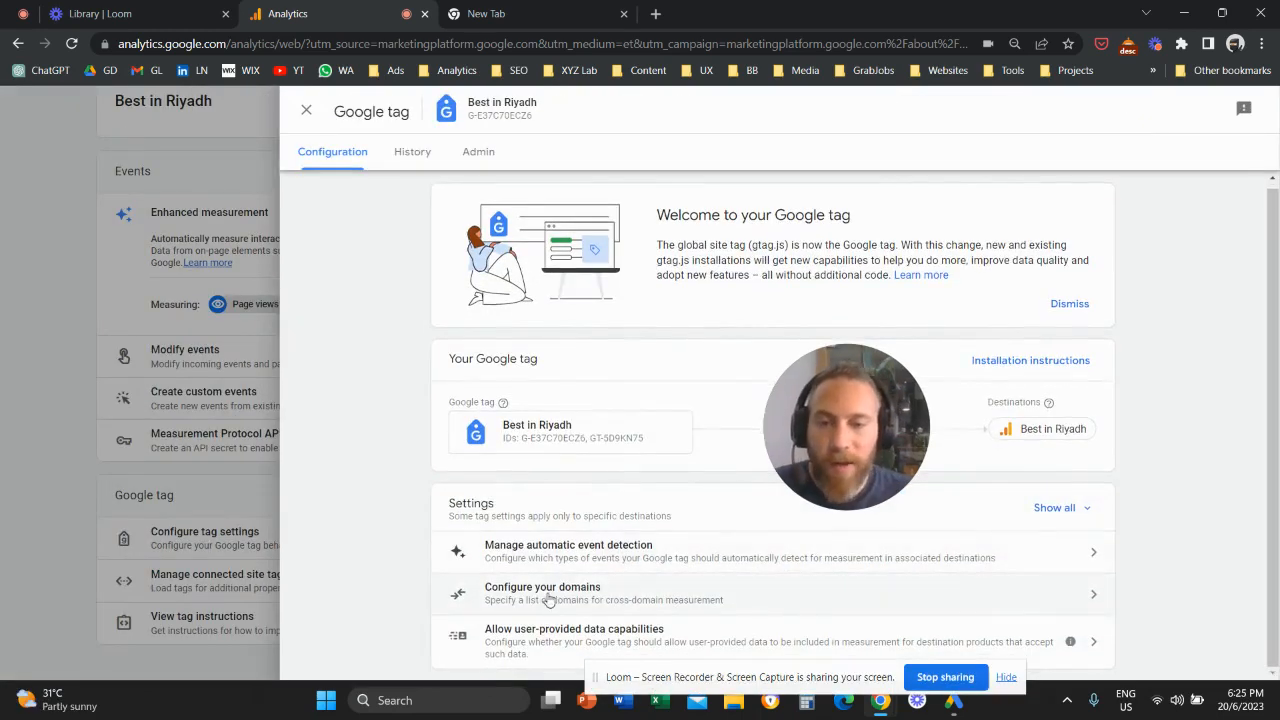
mouse_move(560, 603)
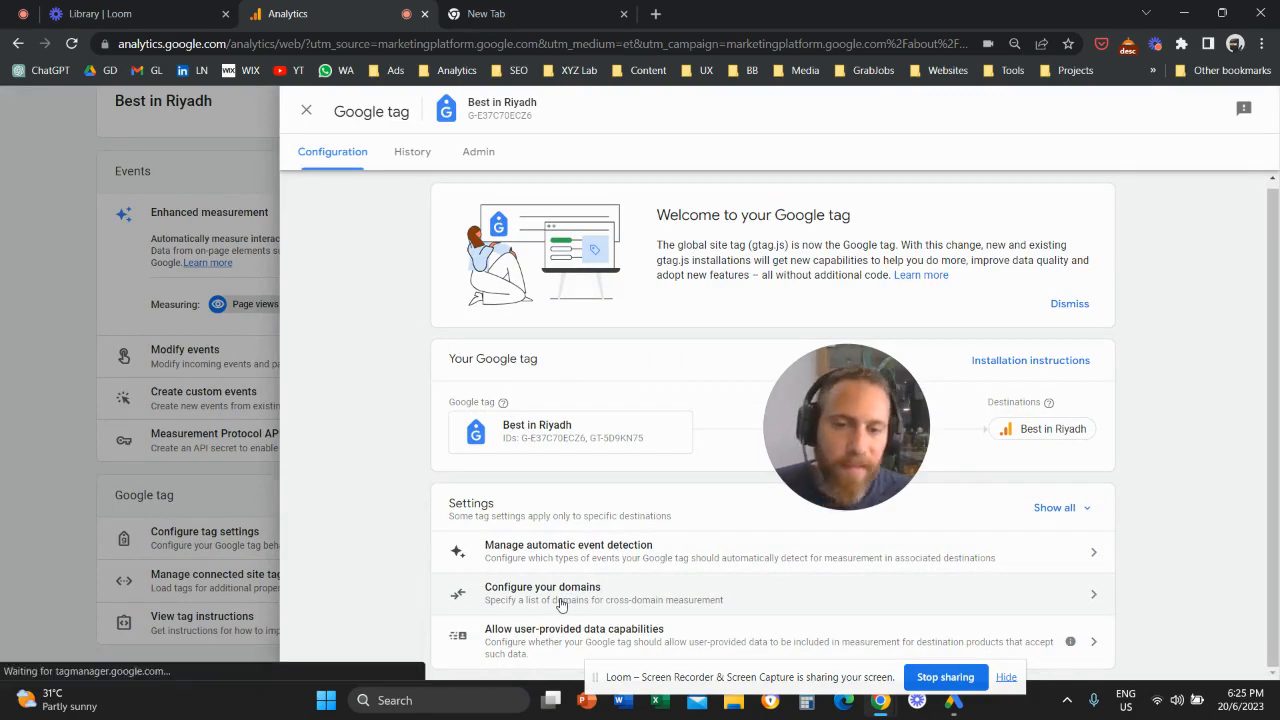
left_click(542, 587)
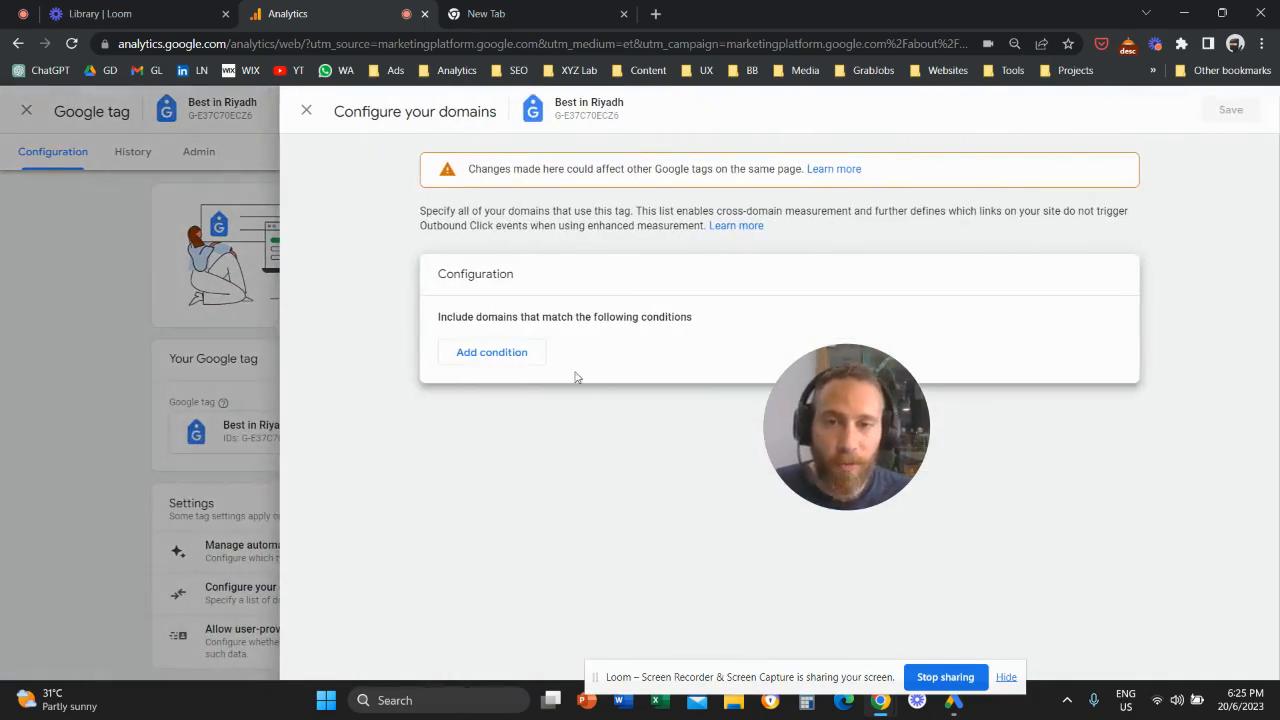
Step: Add a Contains domain condition for mytestwebiste.com
left_click(491, 352)
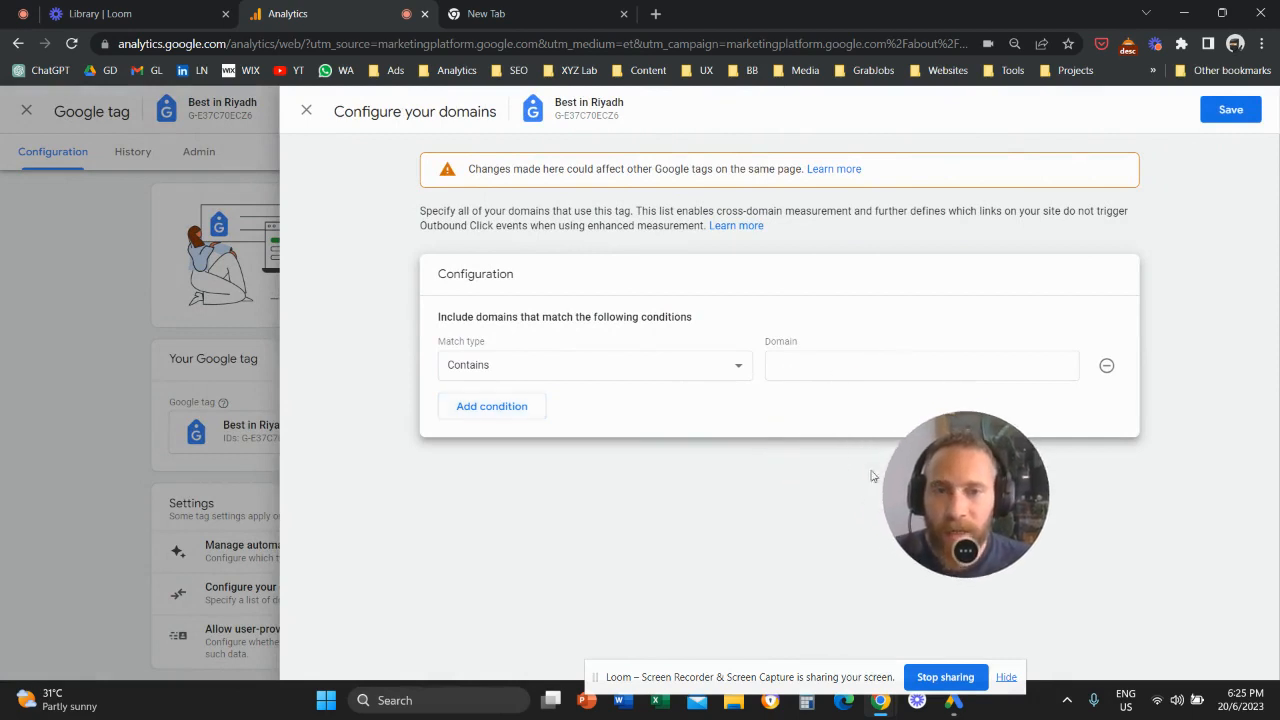
left_click(594, 364)
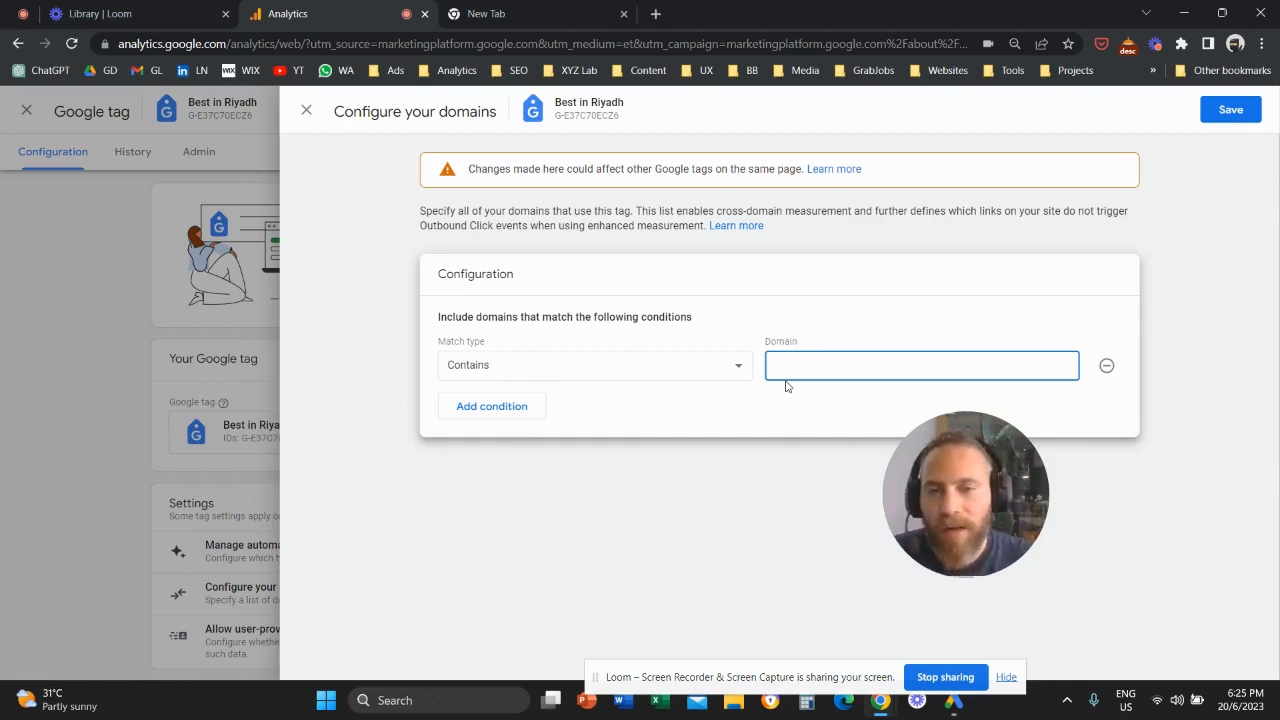
type("m")
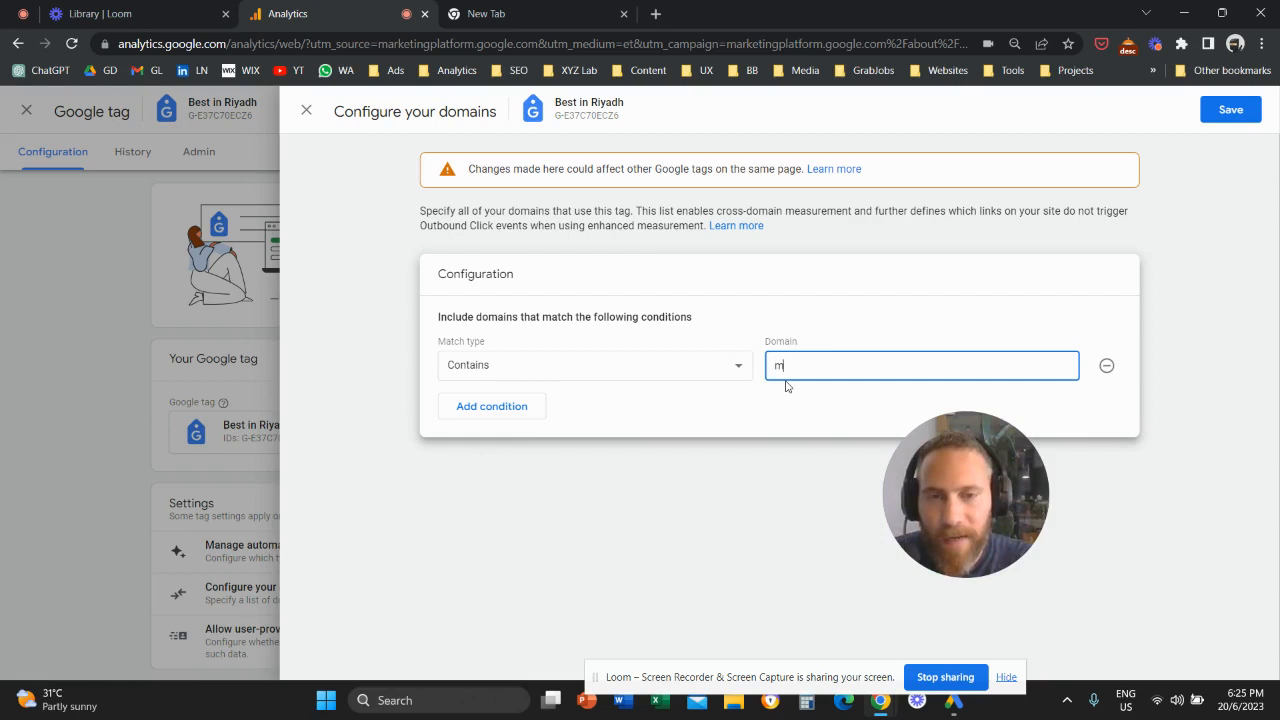
type("ytestw")
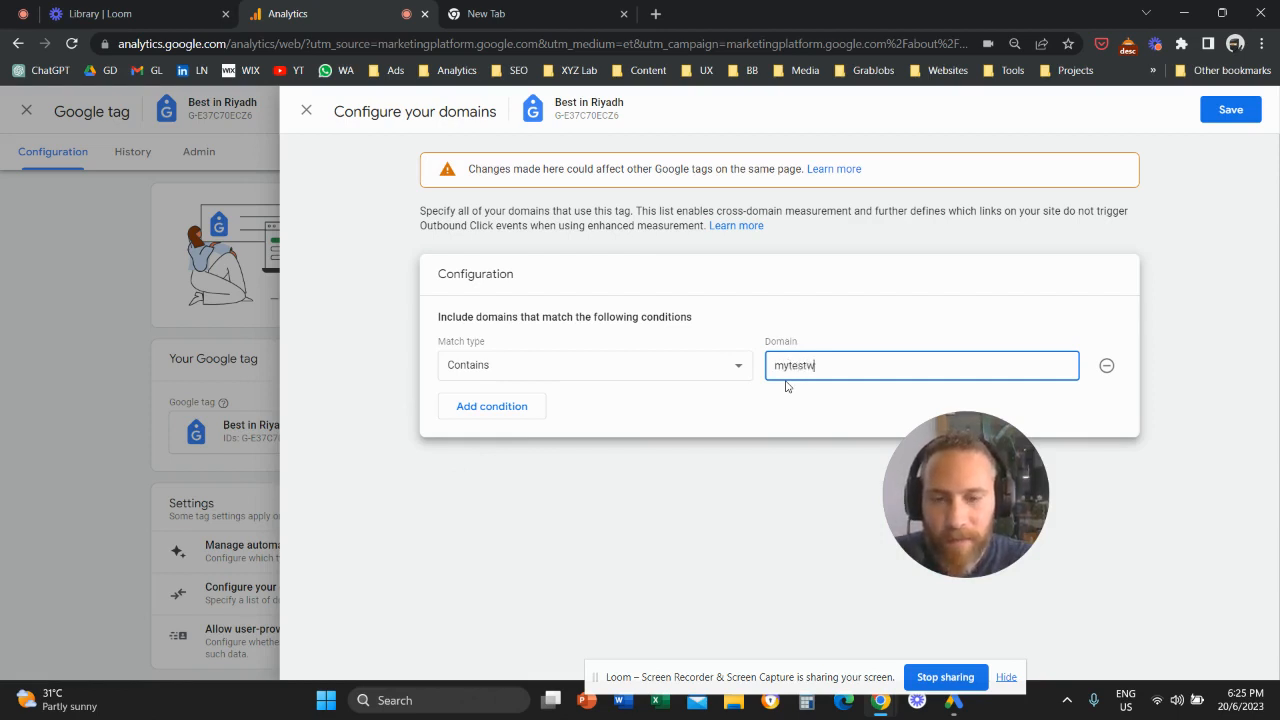
type("ebiste")
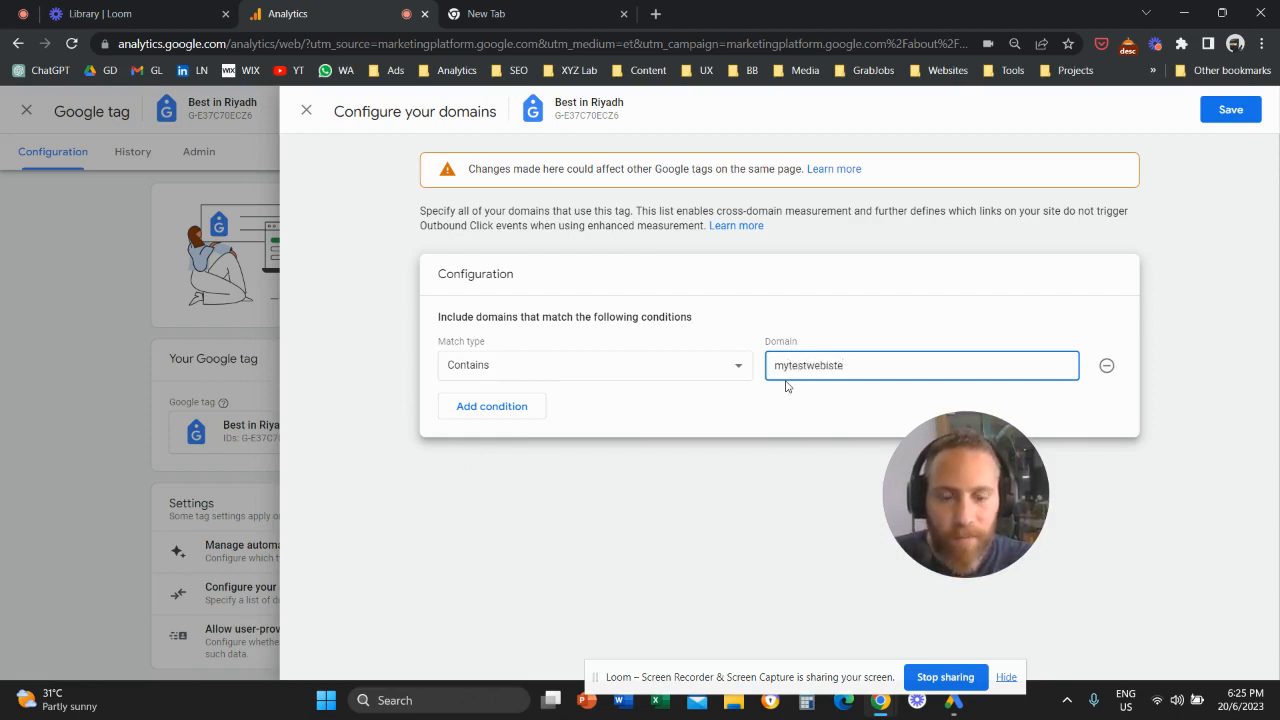
type(".com")
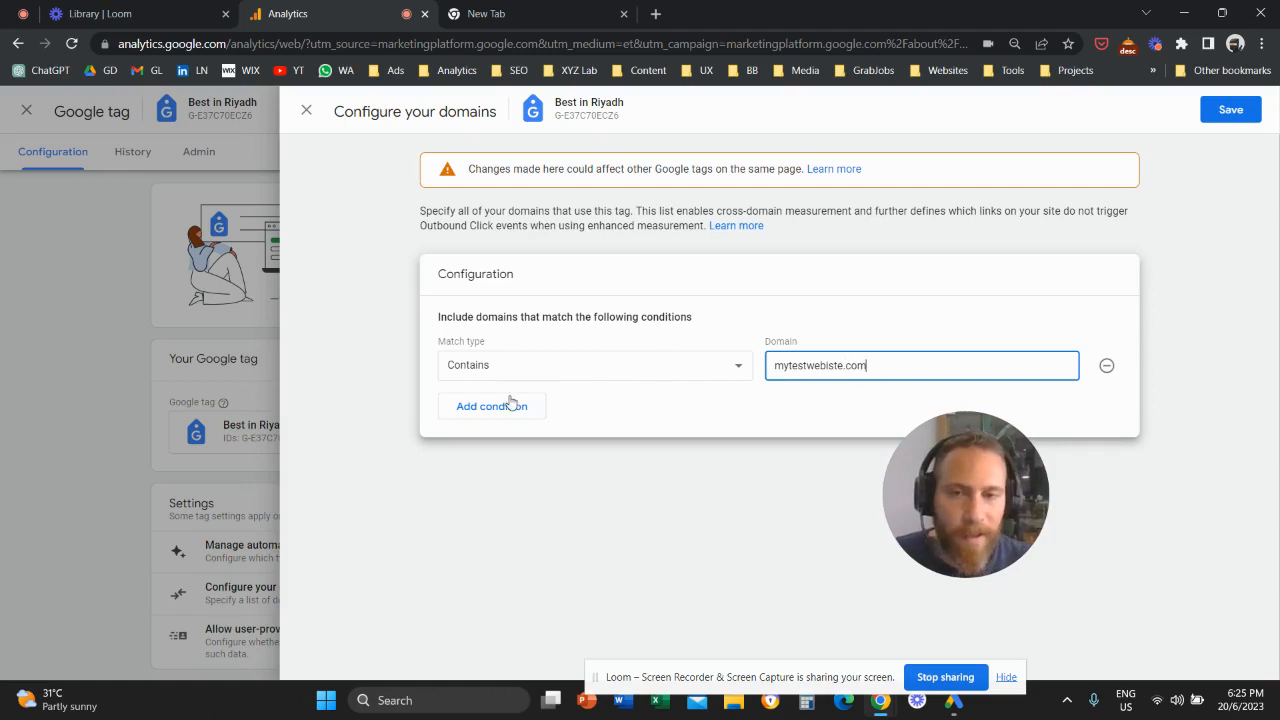
Step: Add a second empty condition row, then remove it
left_click(491, 406)
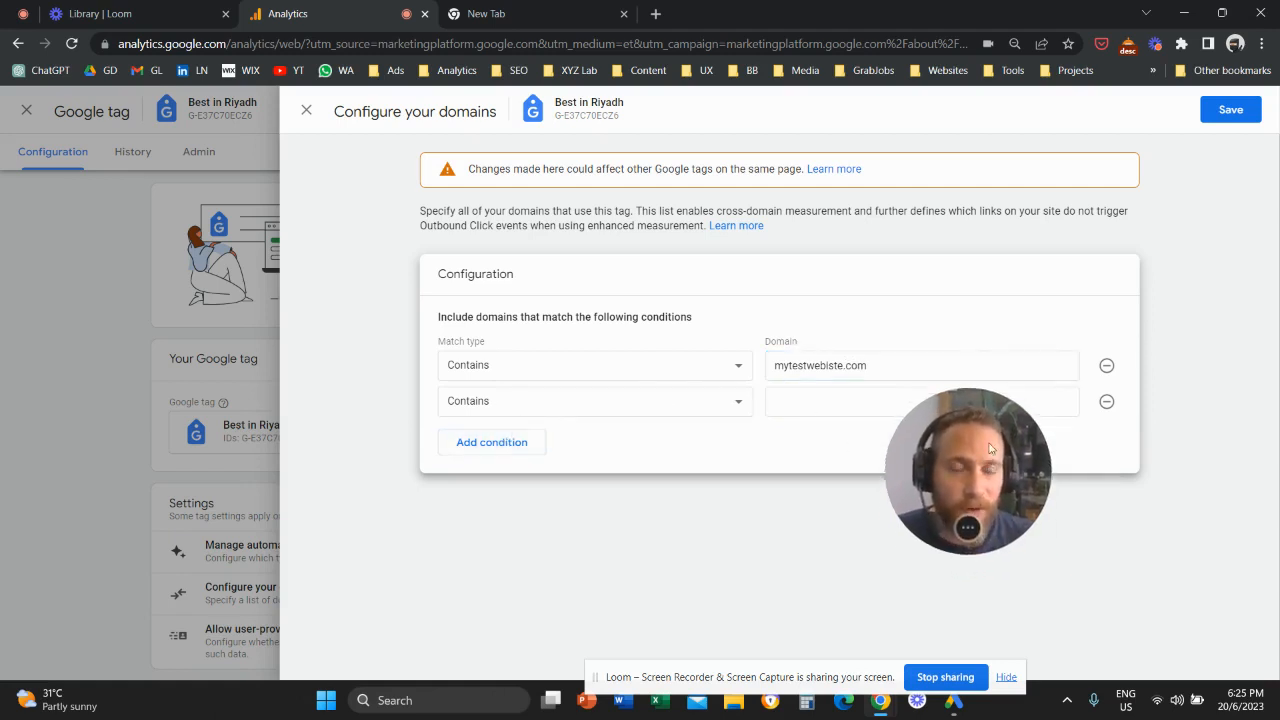
left_click(1106, 401)
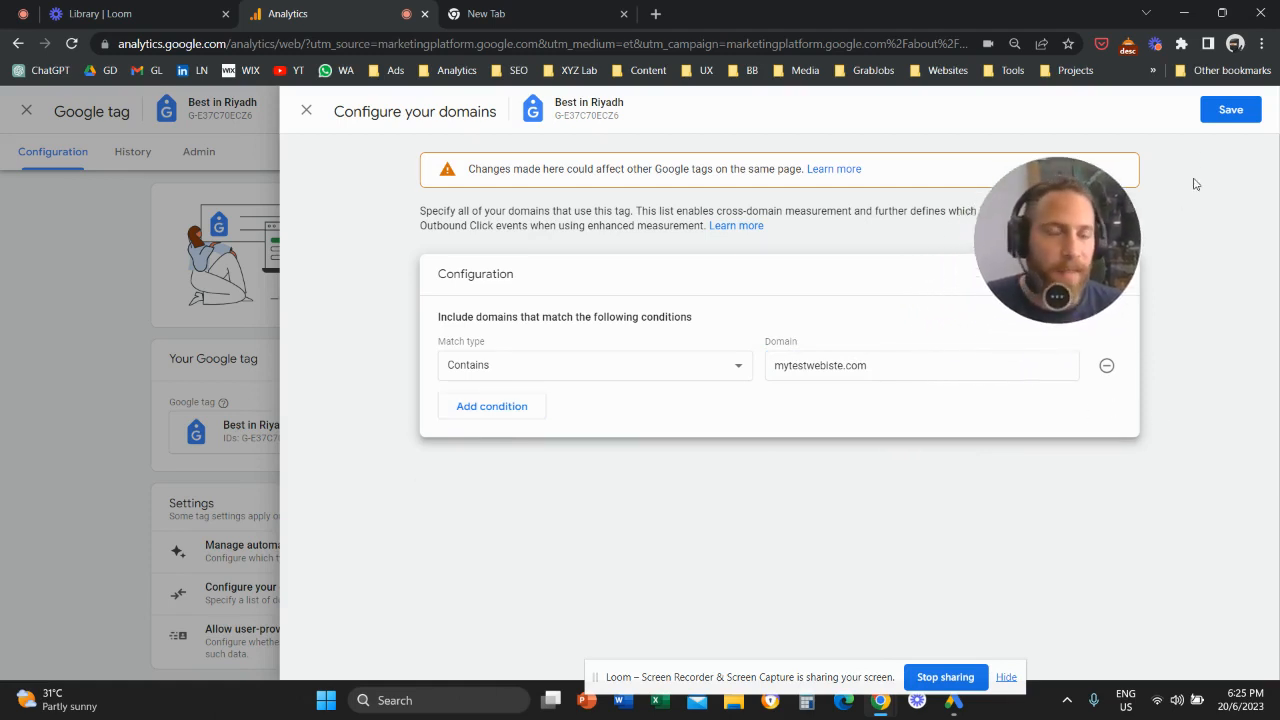
mouse_move(1147, 208)
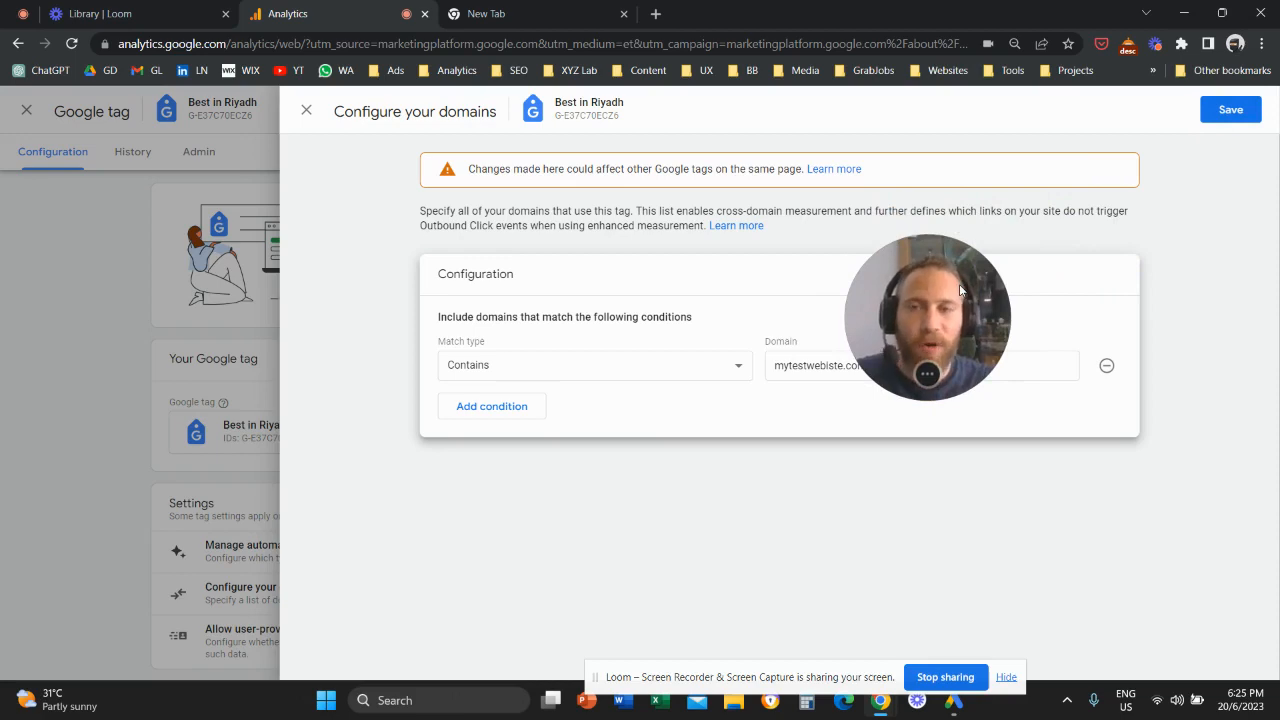
Step: Discard the unsaved mytestwebiste.com condition and close the Google tag settings panel
left_click(306, 110)
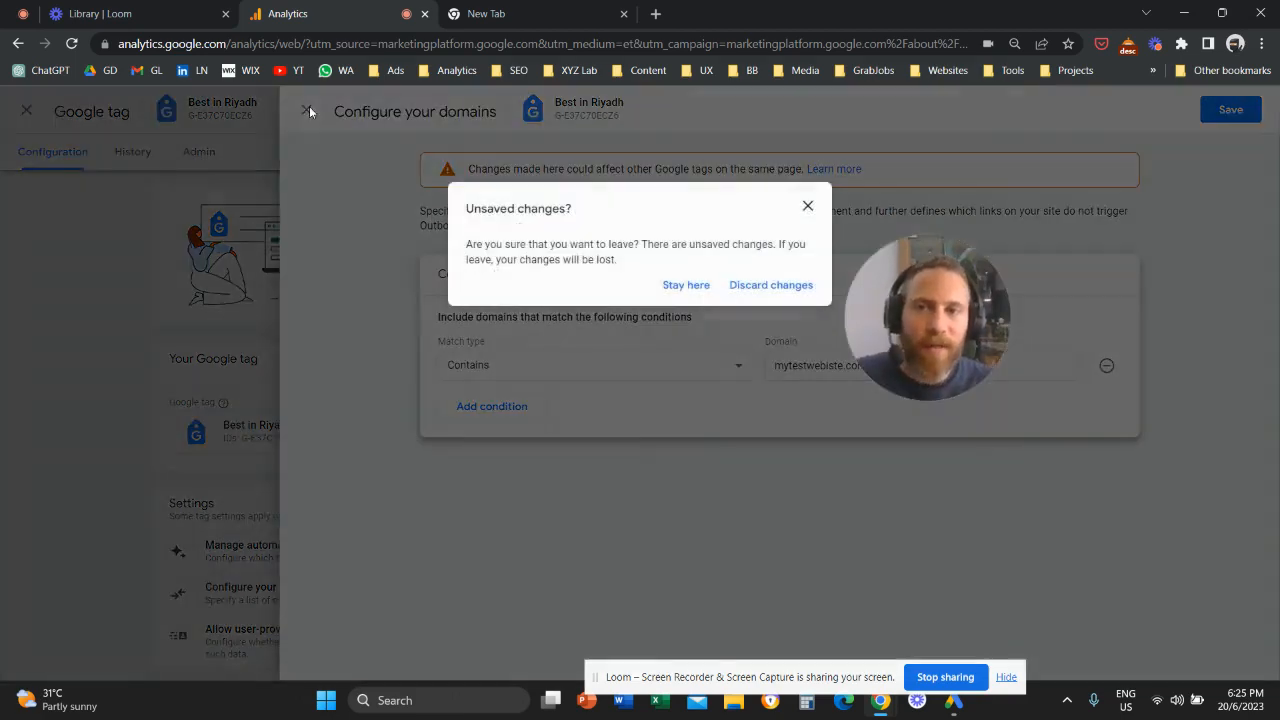
left_click(770, 285)
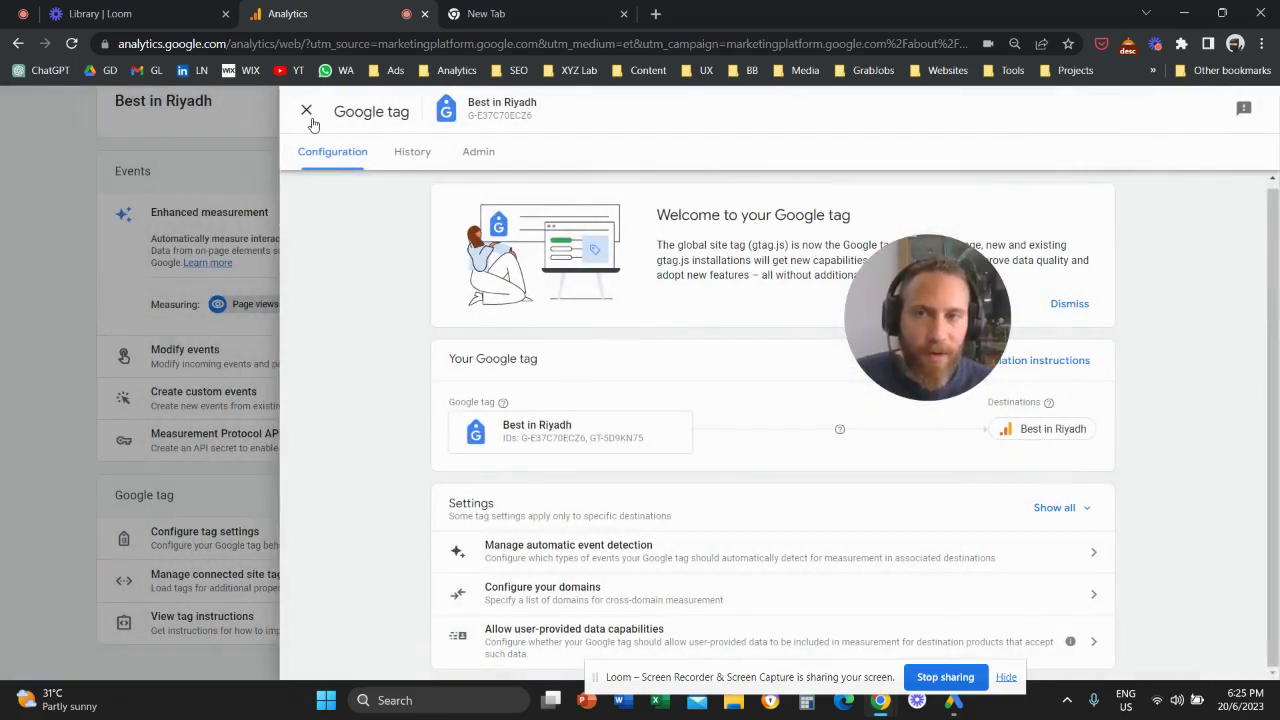
left_click(307, 110)
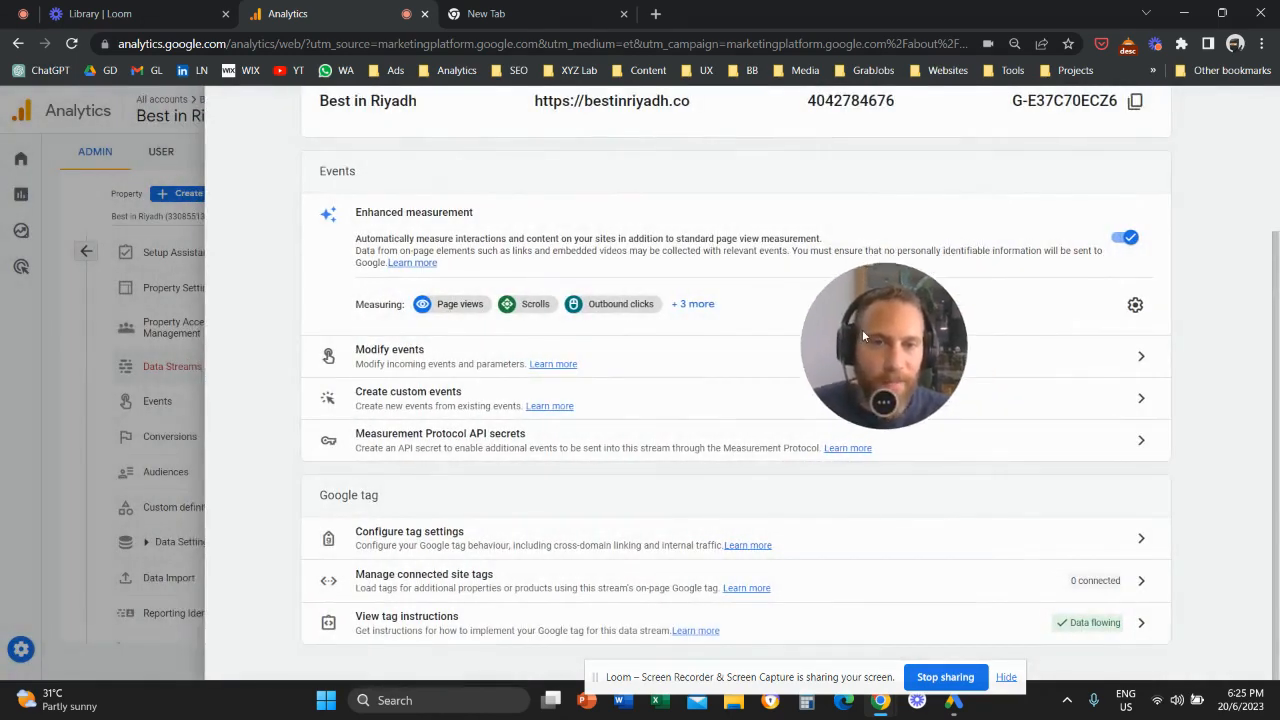
scroll("up", 3)
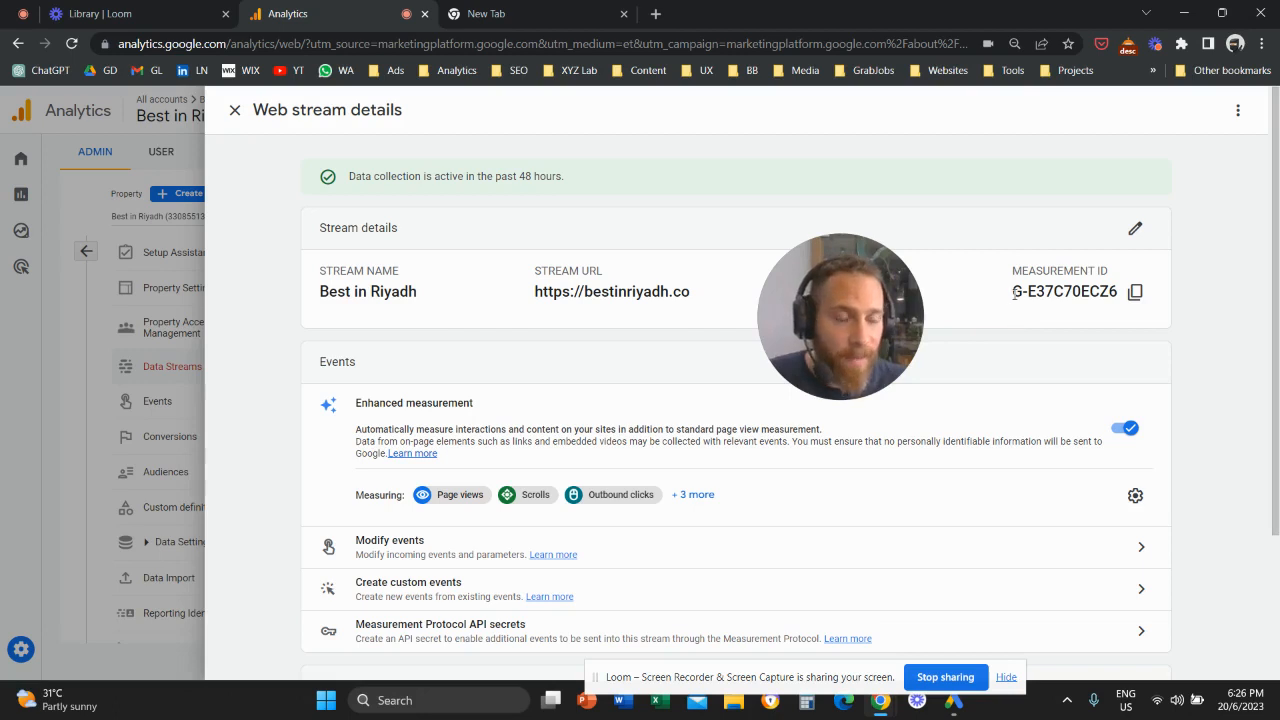
Step: Select the stream's Measurement ID, then reopen Configure tag settings
double_click(1064, 291)
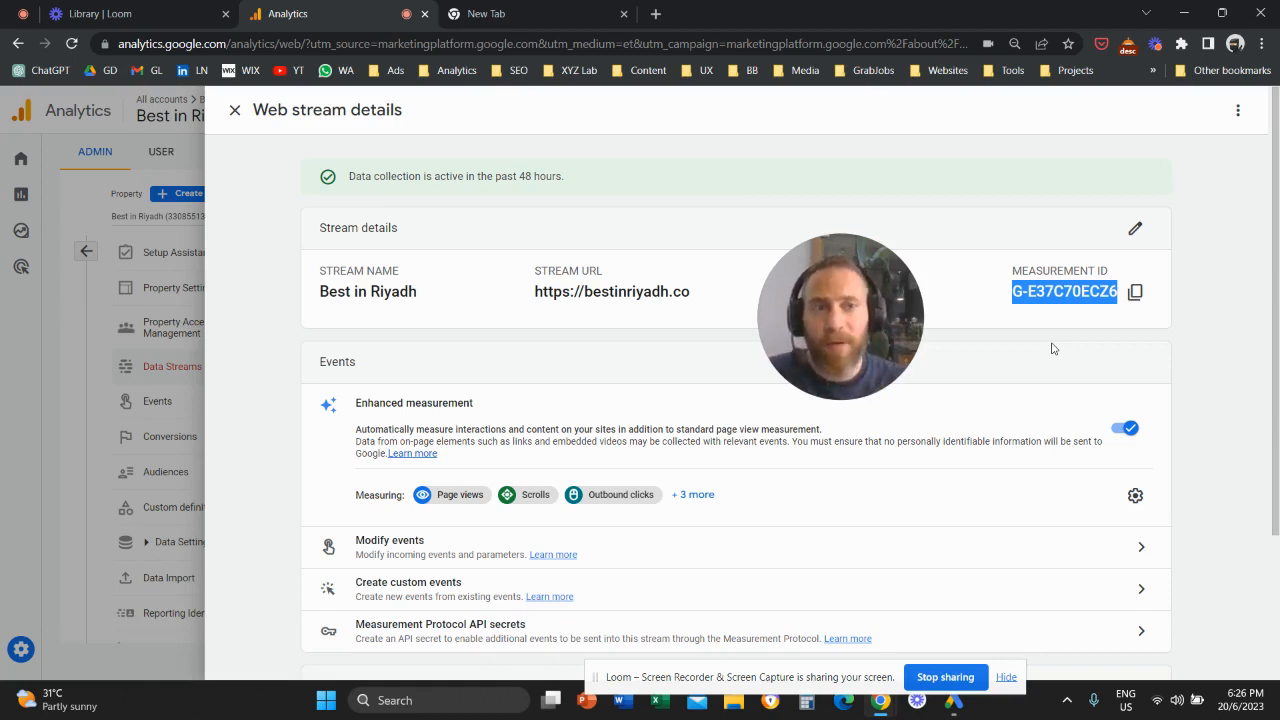
mouse_move(544, 388)
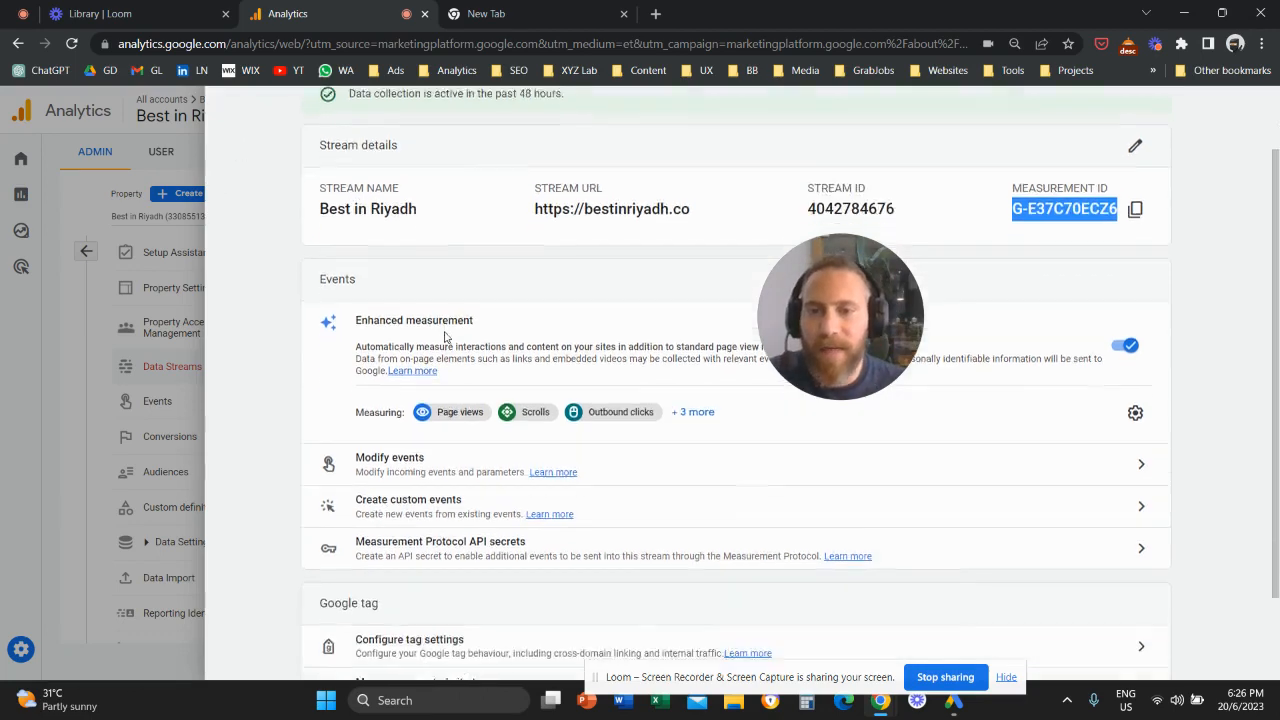
scroll("down", 3)
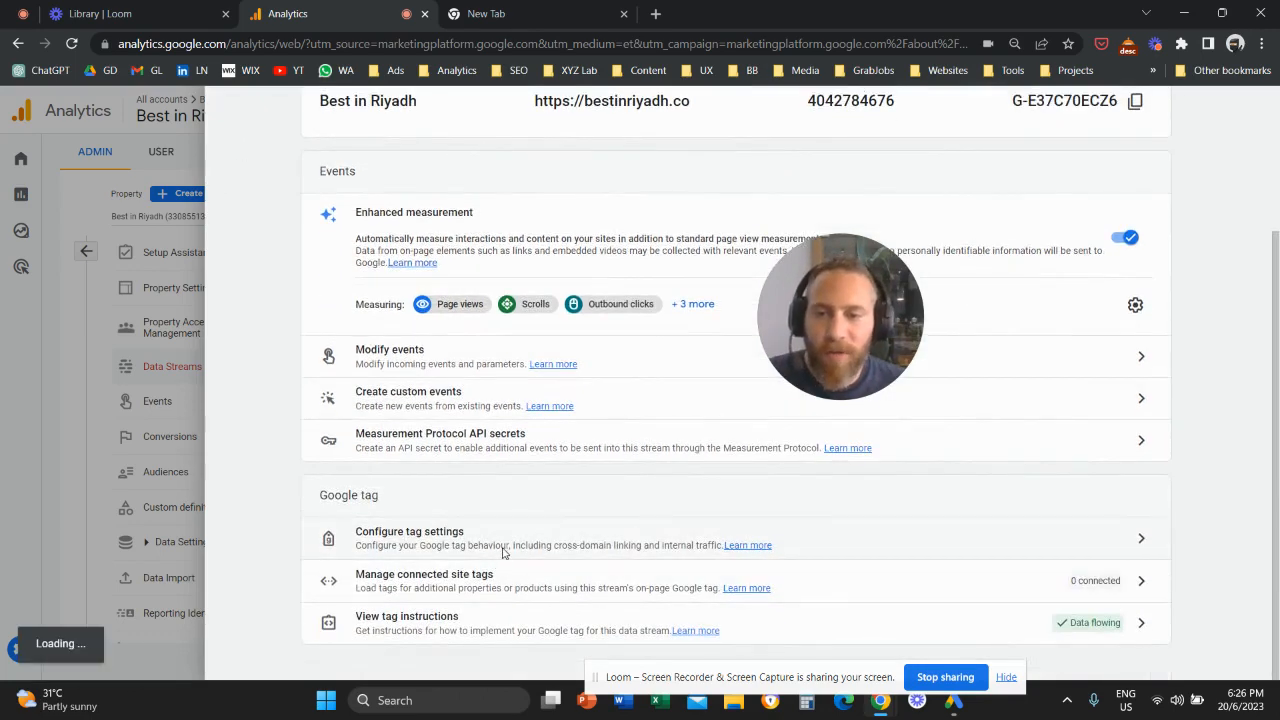
left_click(409, 531)
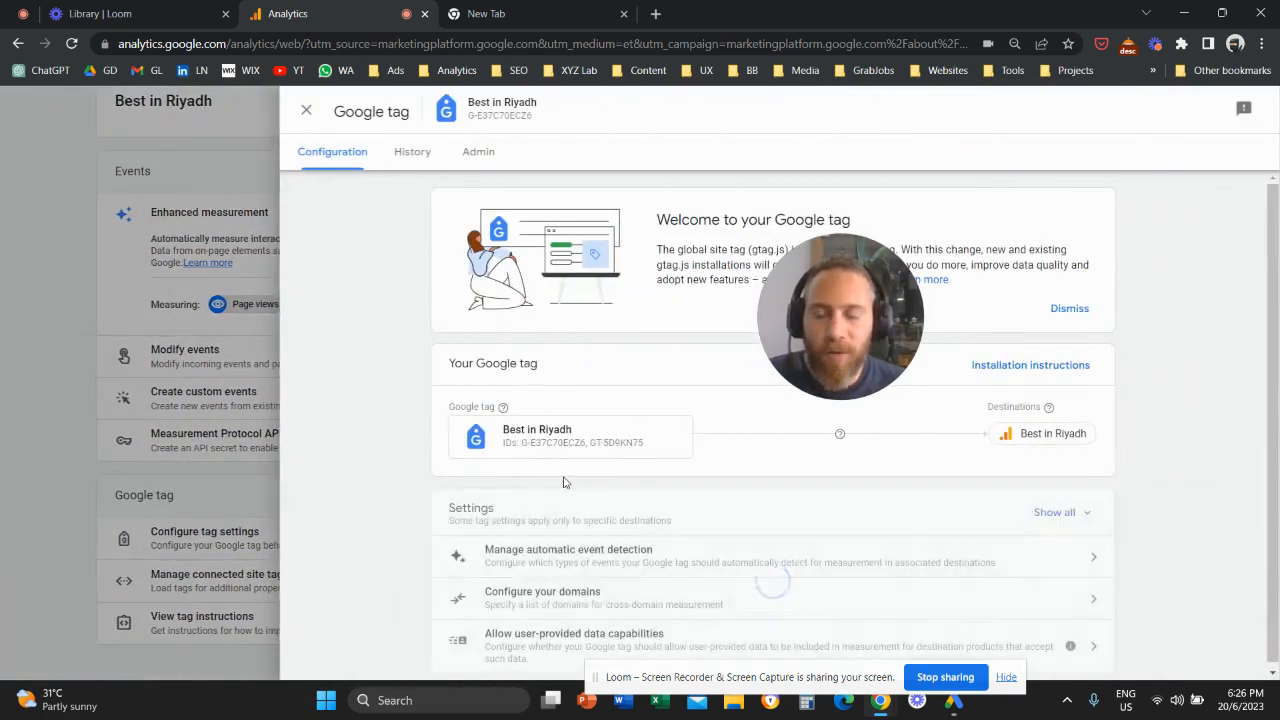